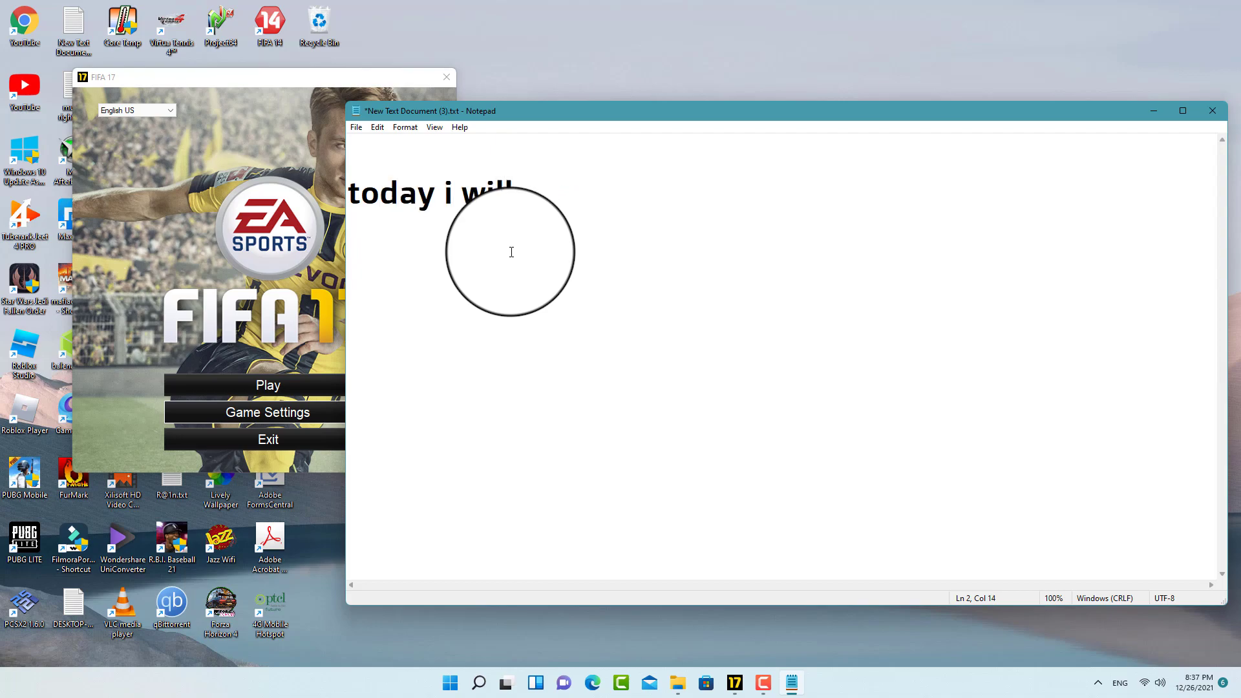
Step: Write the intro line about fixing FIFA 17 closing on start up and crashing to desktop
text(show)
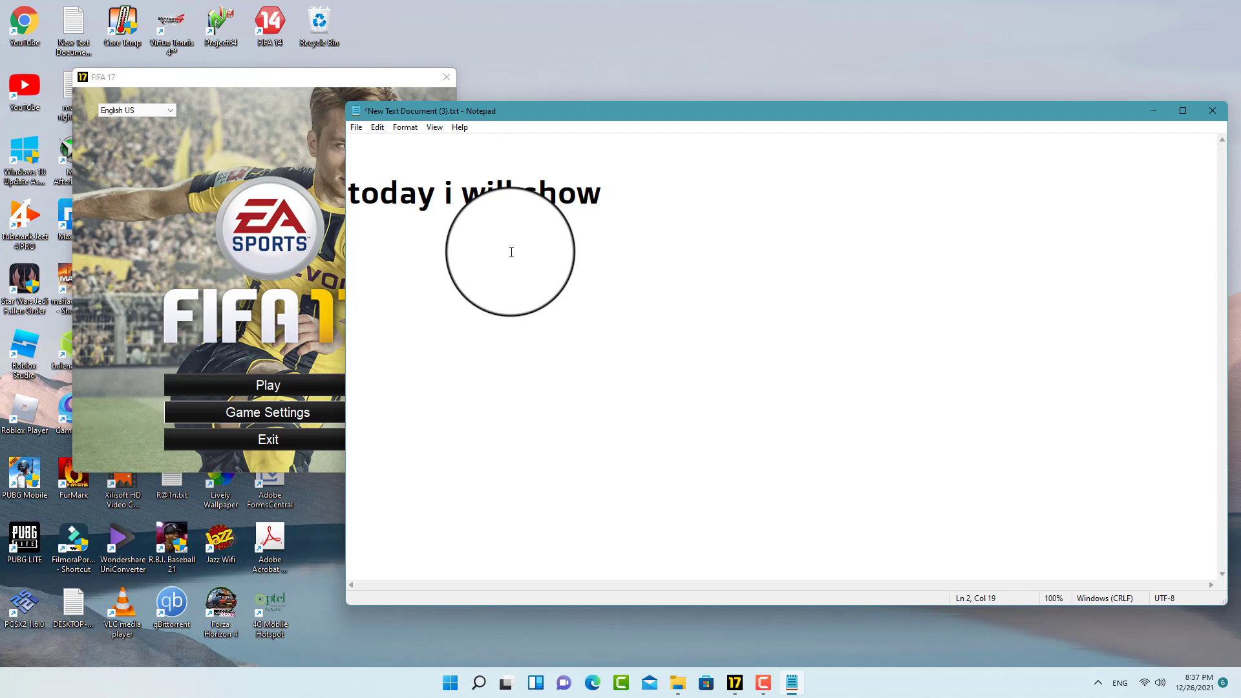
text(a fix fifa 17 closi)
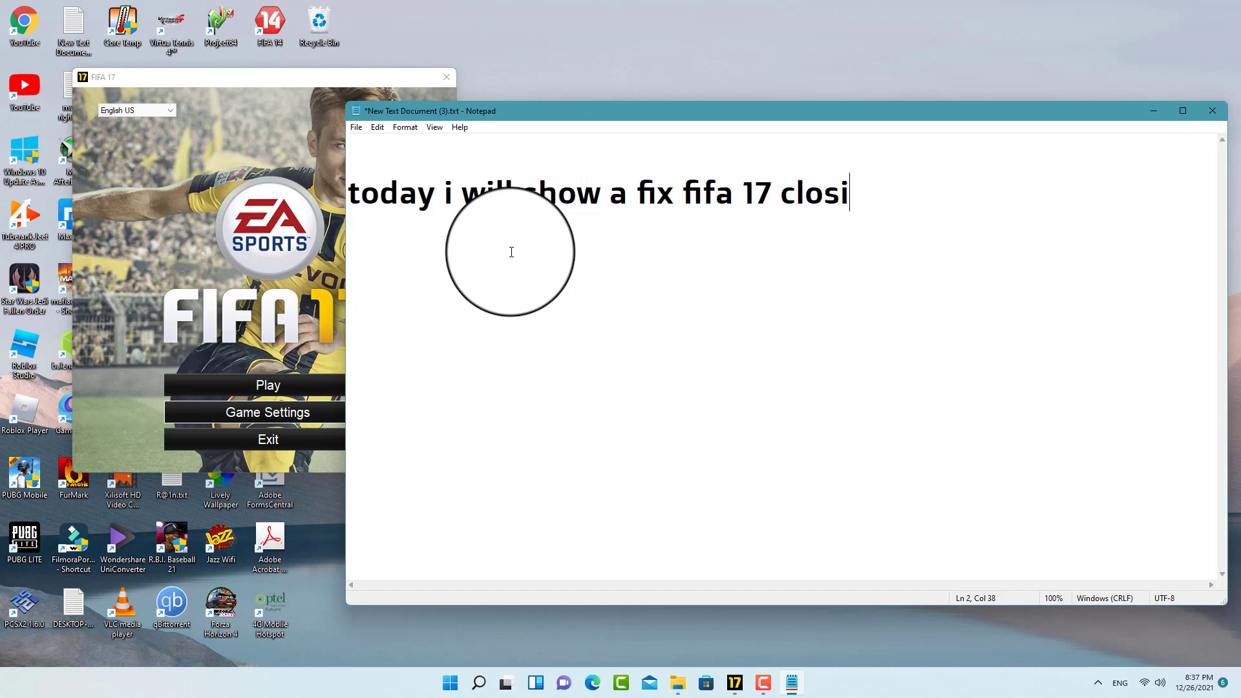
text(ng on)
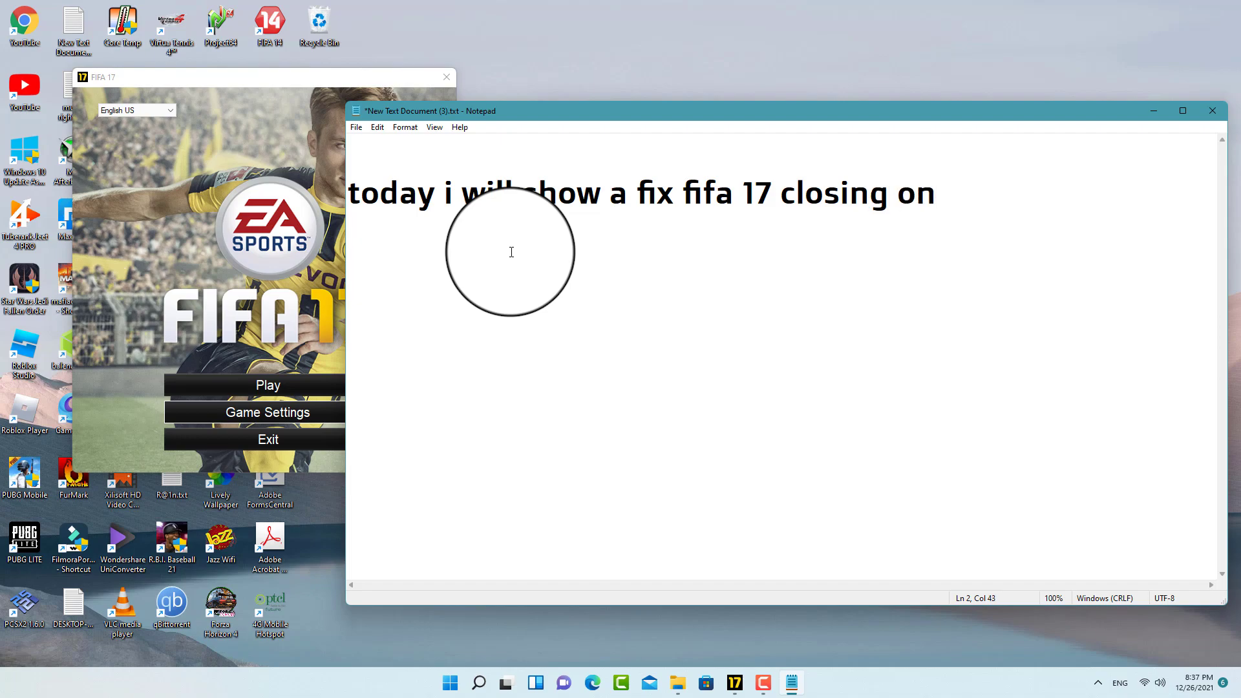
text(sta)
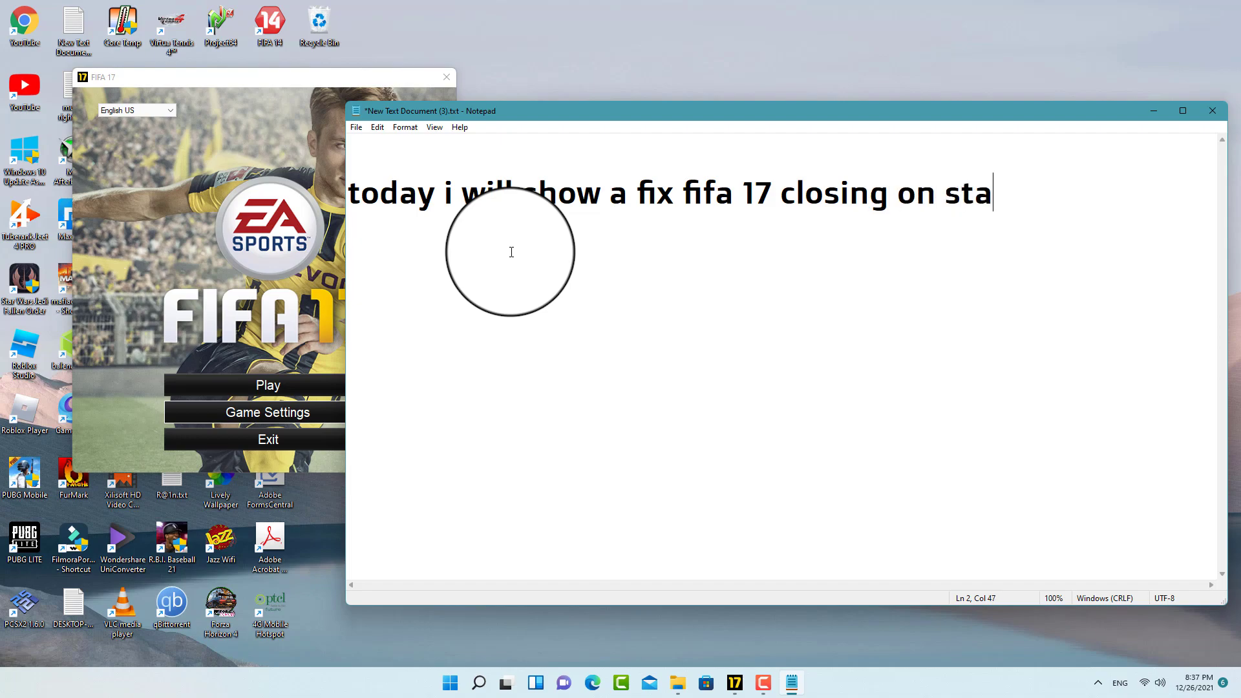
text(rt up cr)
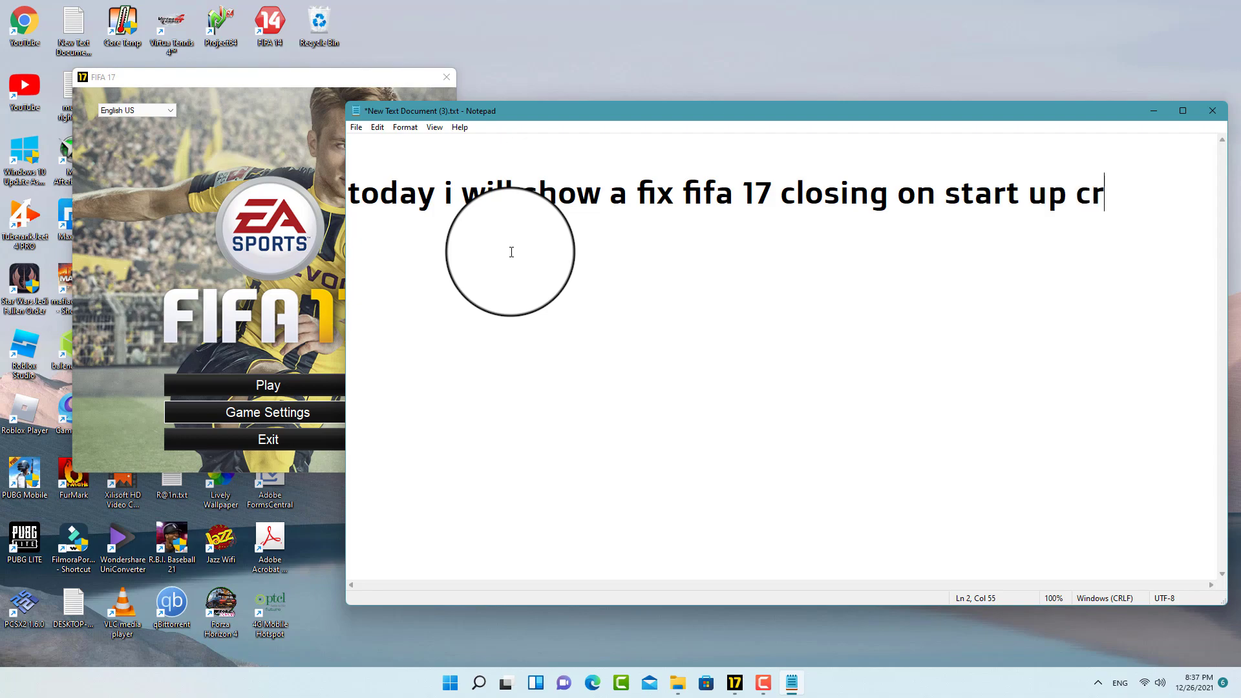
text(ashing)
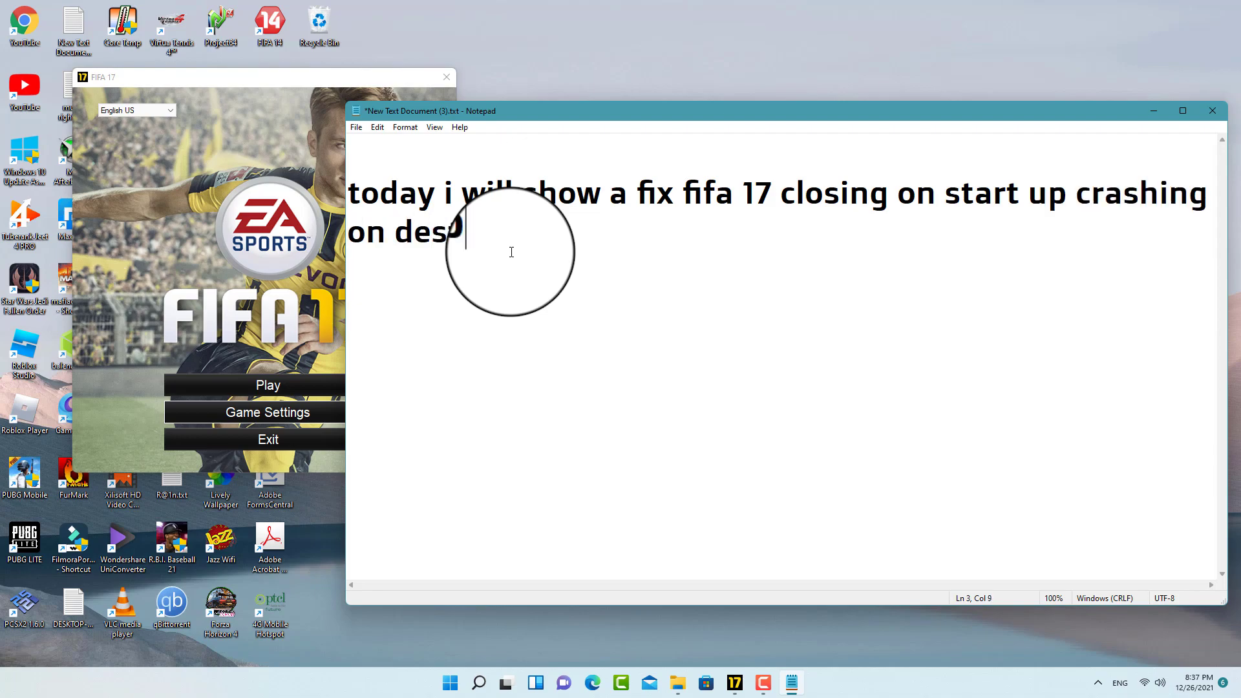
text(to)
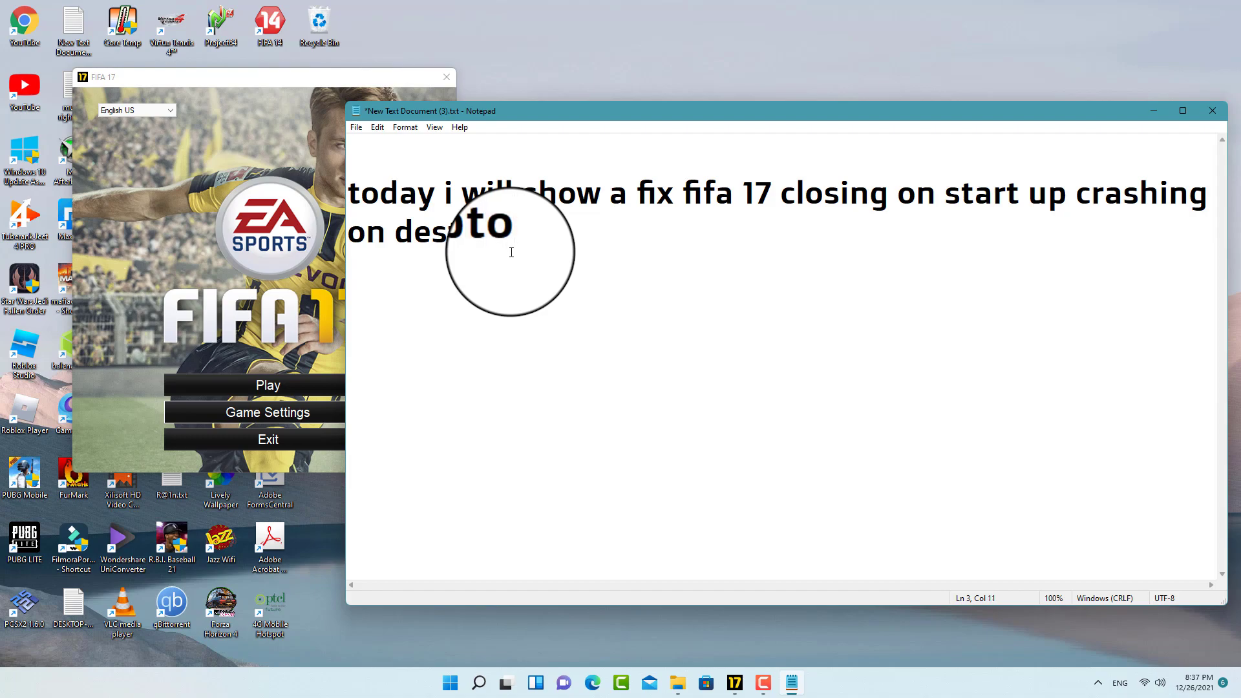
key(Backspace)
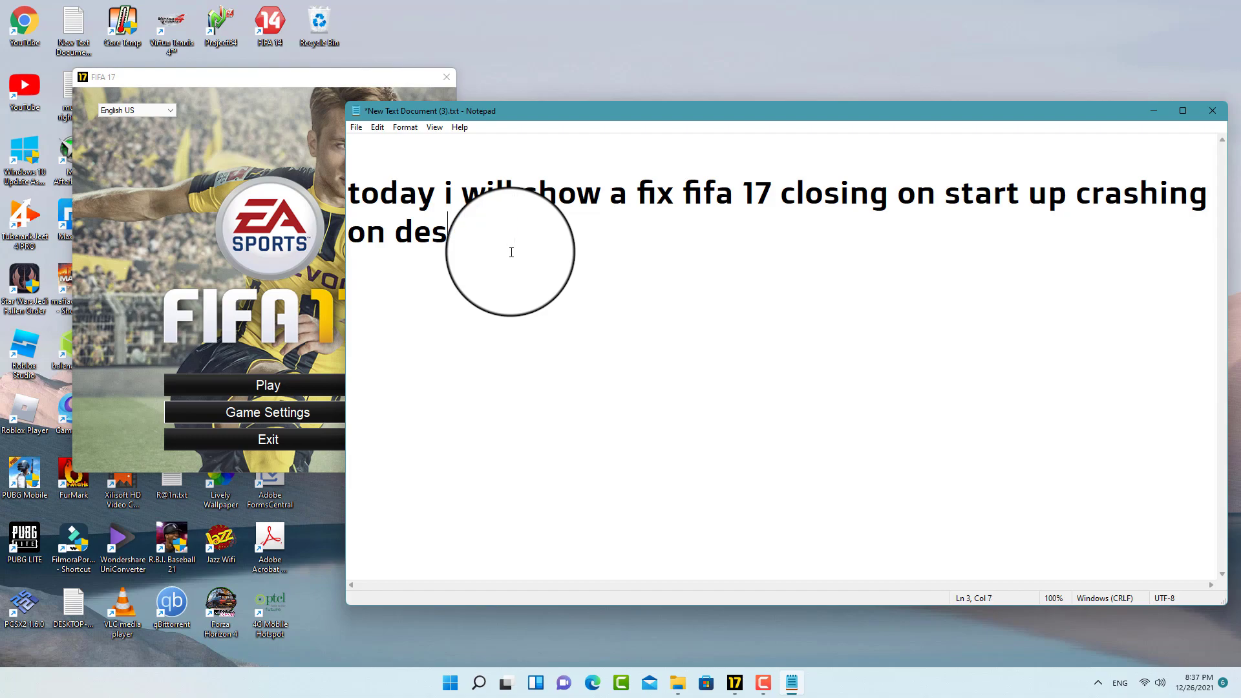
text(top)
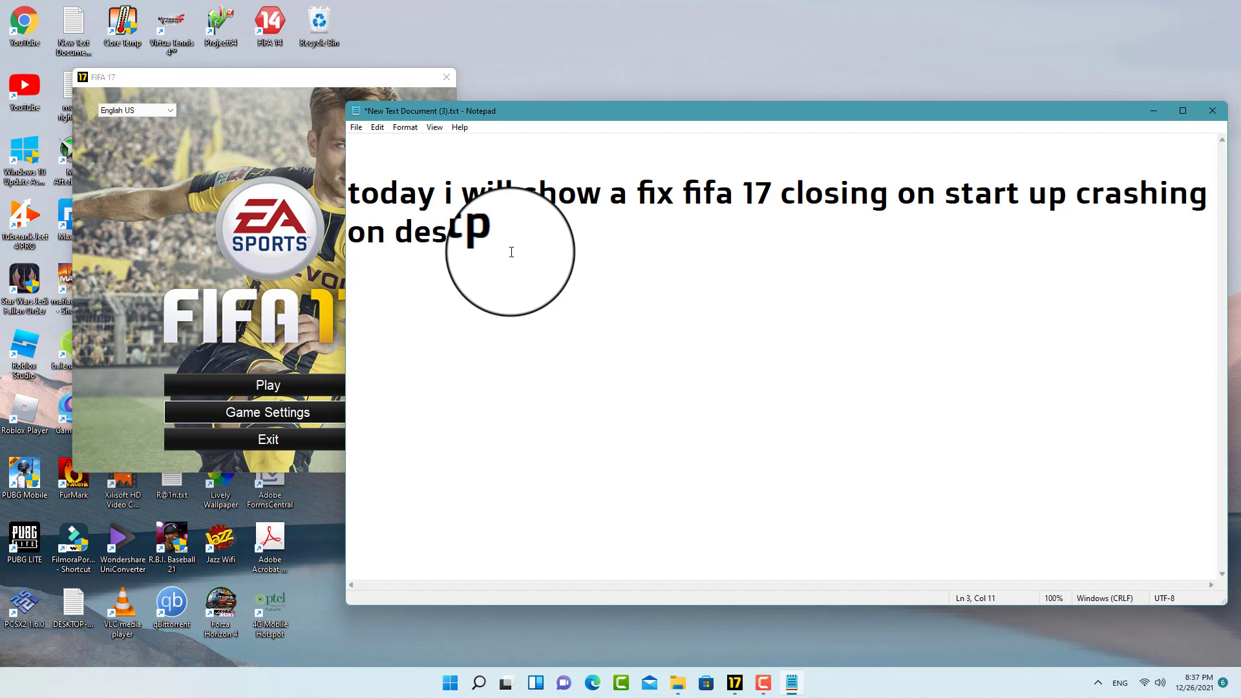
mouse_move(582, 450)
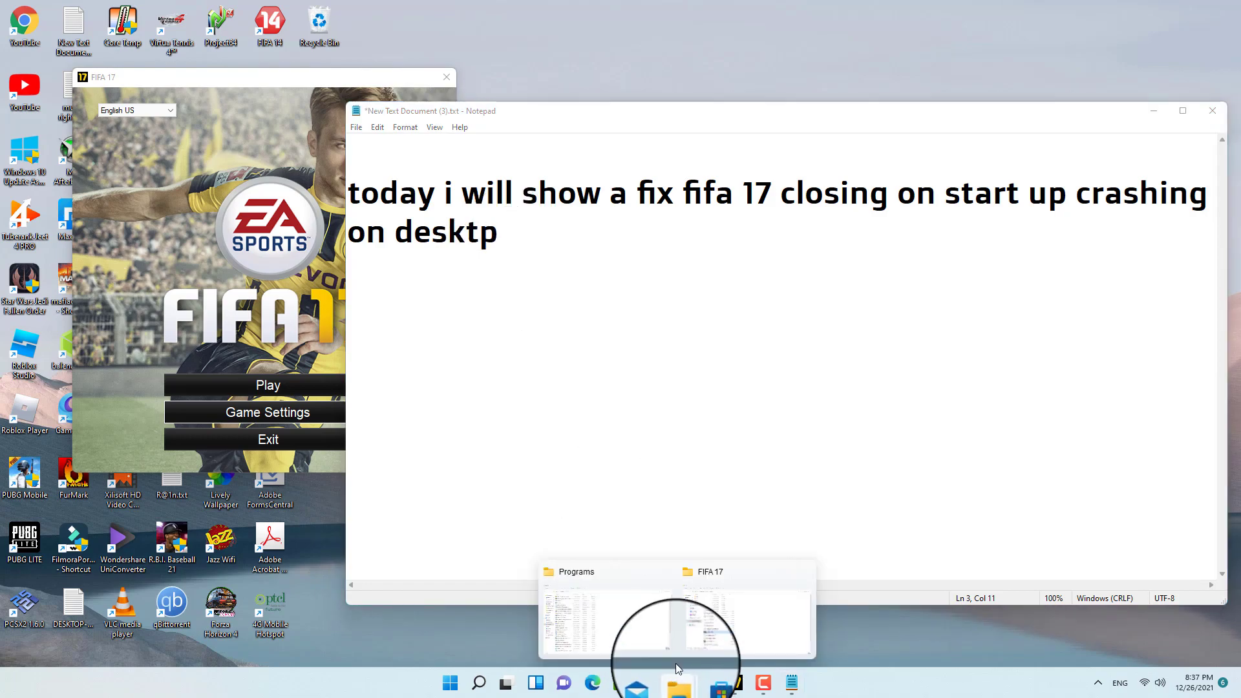
Step: Launch dxcpl.exe from the Programs folder and view its Direct3D executable list
click(569, 618)
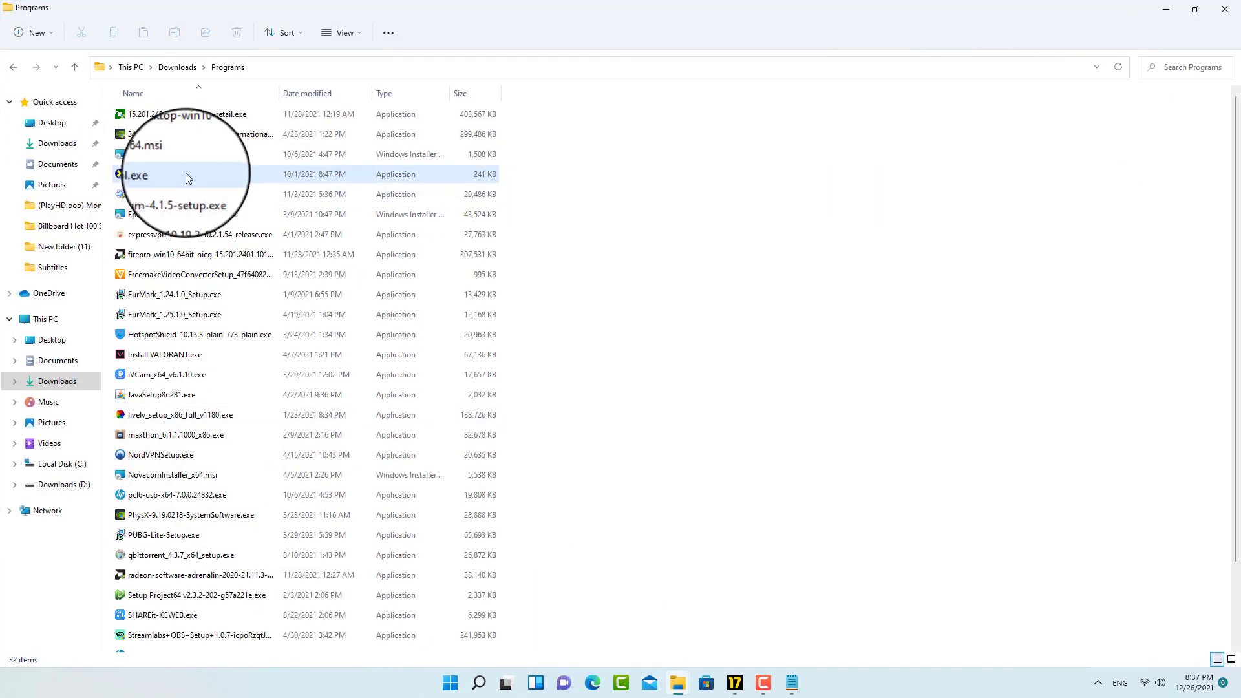
double_click(146, 174)
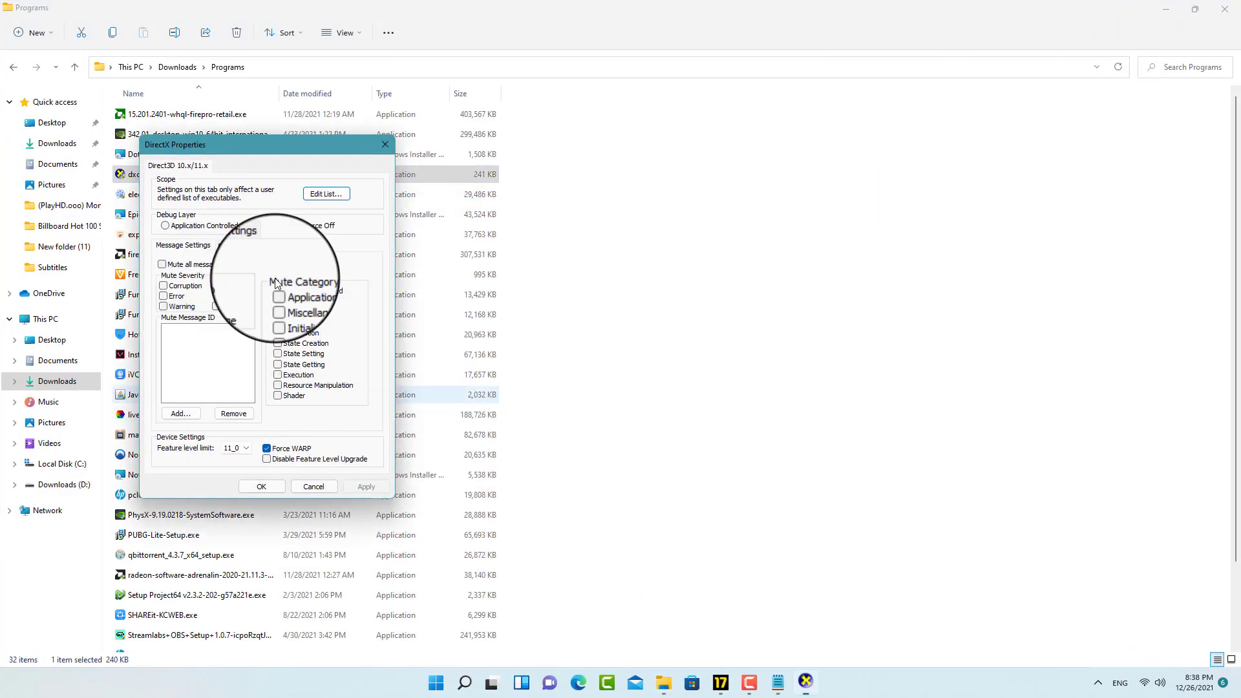
click(326, 194)
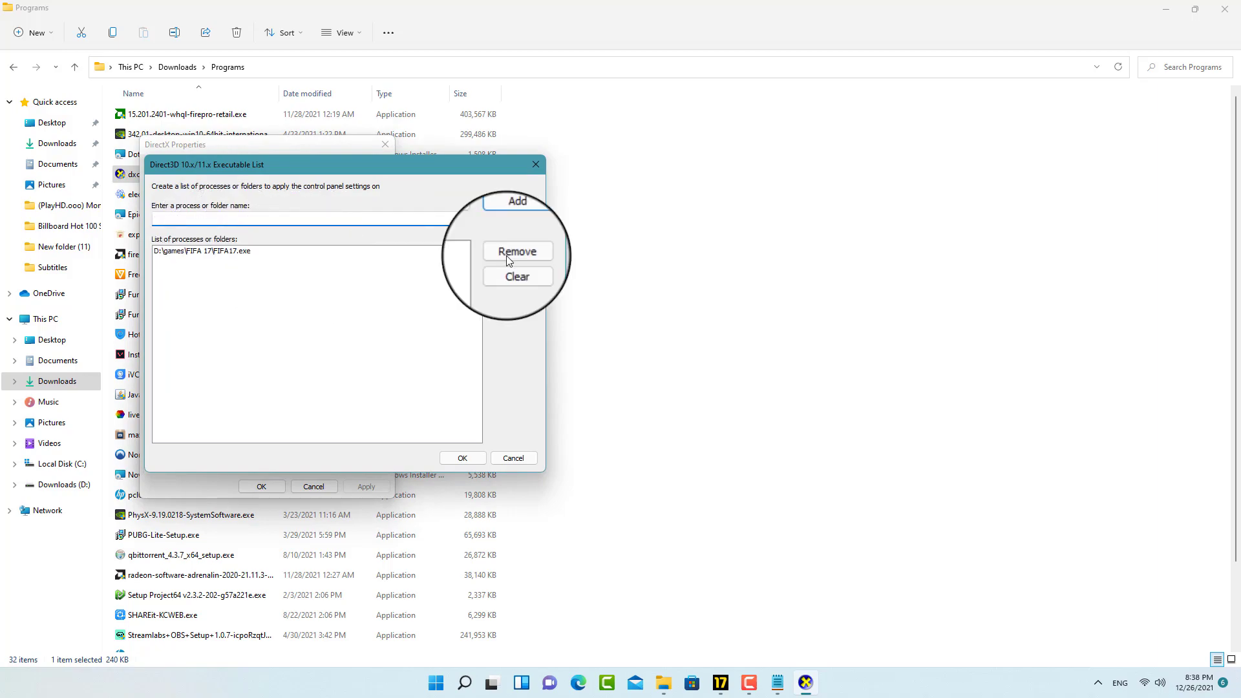
Step: Confirm FIFA17.exe is already listed, keep Force WARP enabled and apply the settings
click(517, 200)
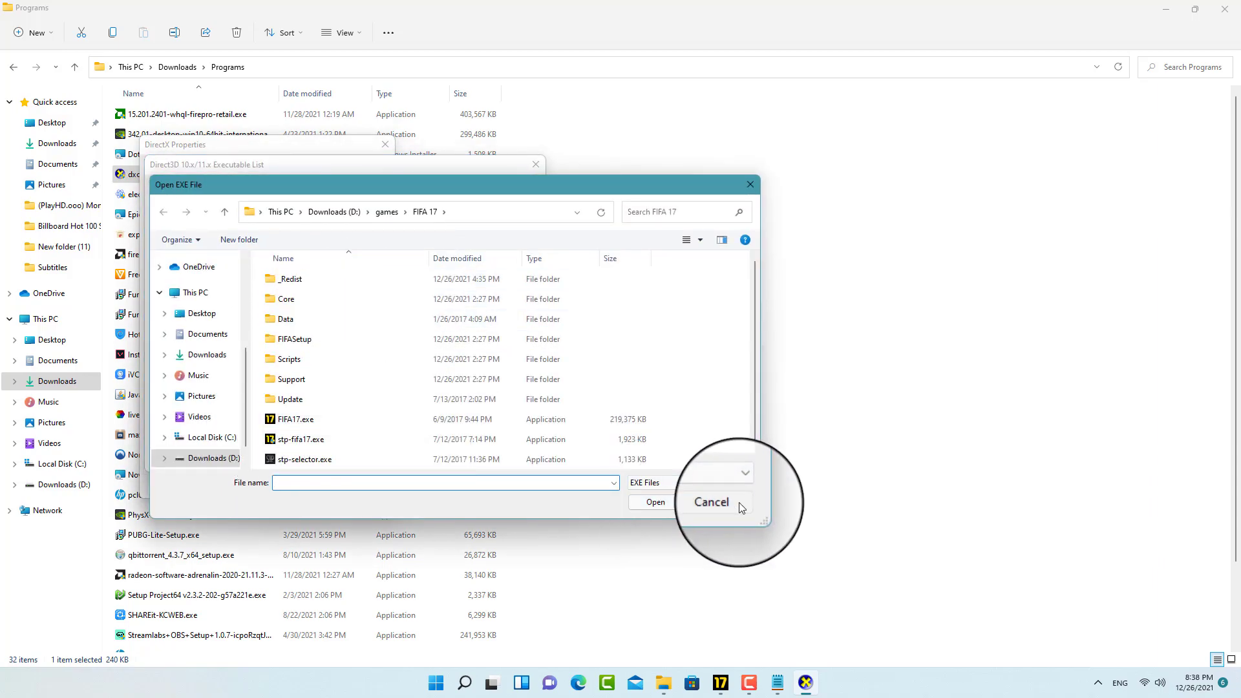
click(709, 501)
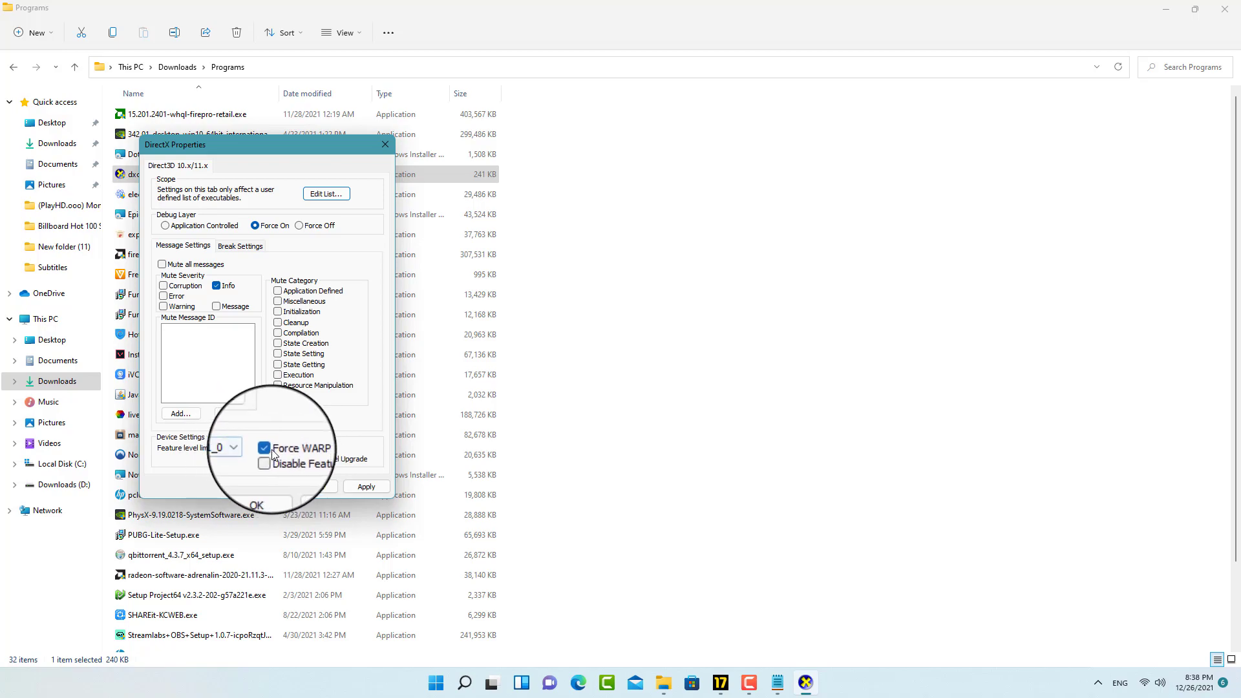
click(255, 504)
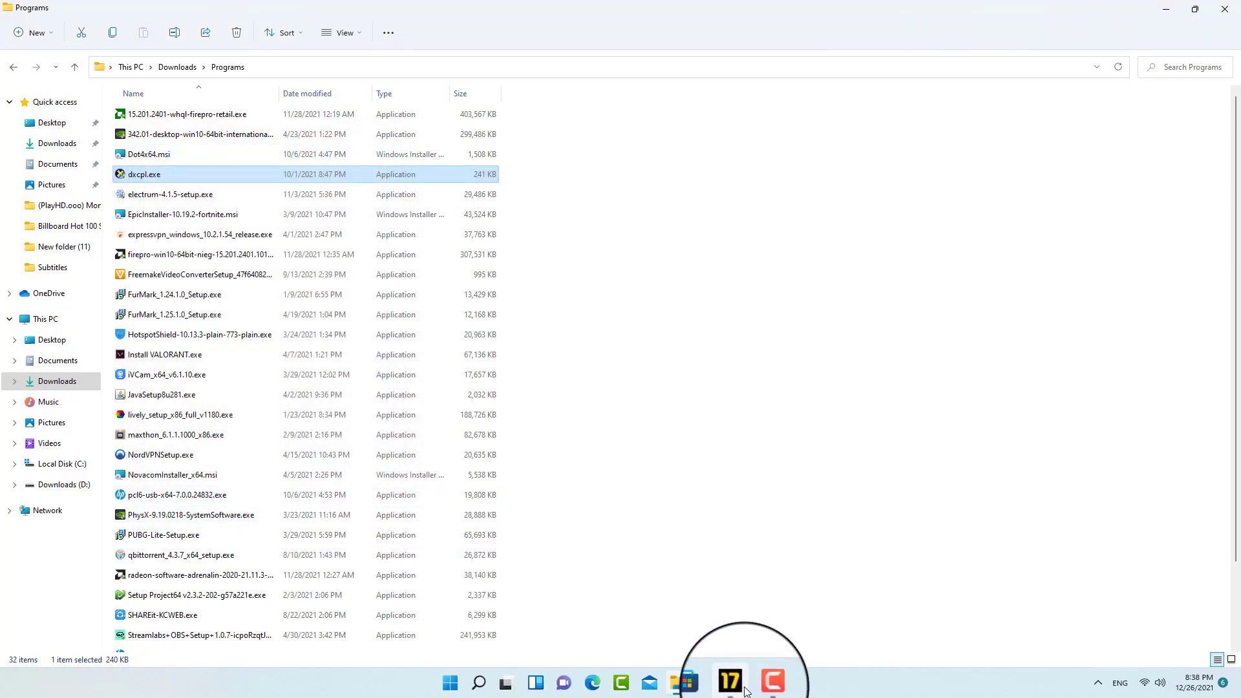
Step: Start FIFA 17 from its launcher and let it reach the EA Sports splash screen
click(729, 681)
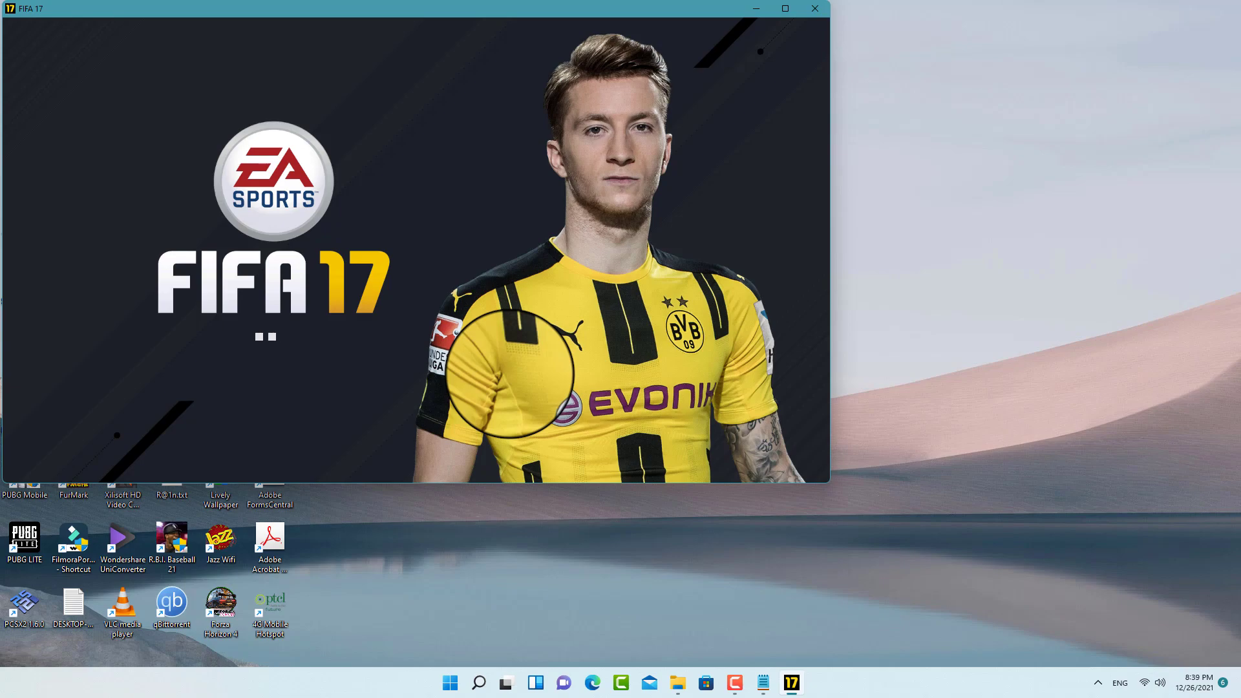
mouse_move(589, 397)
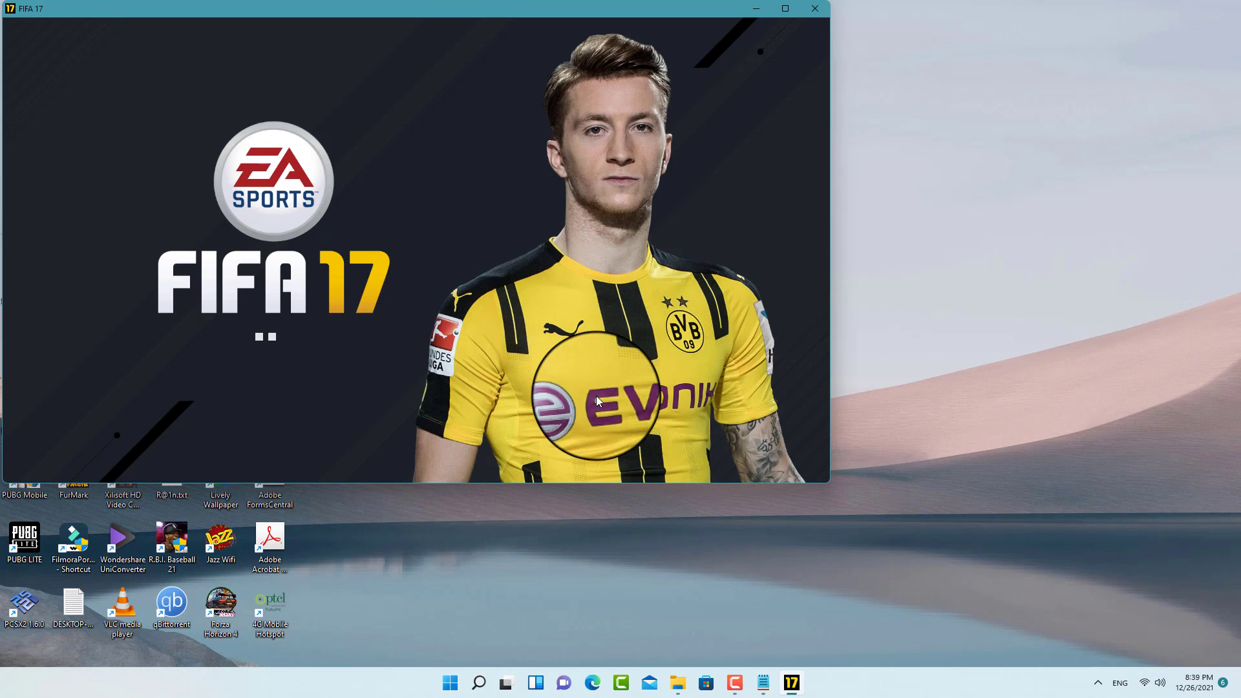
click(734, 683)
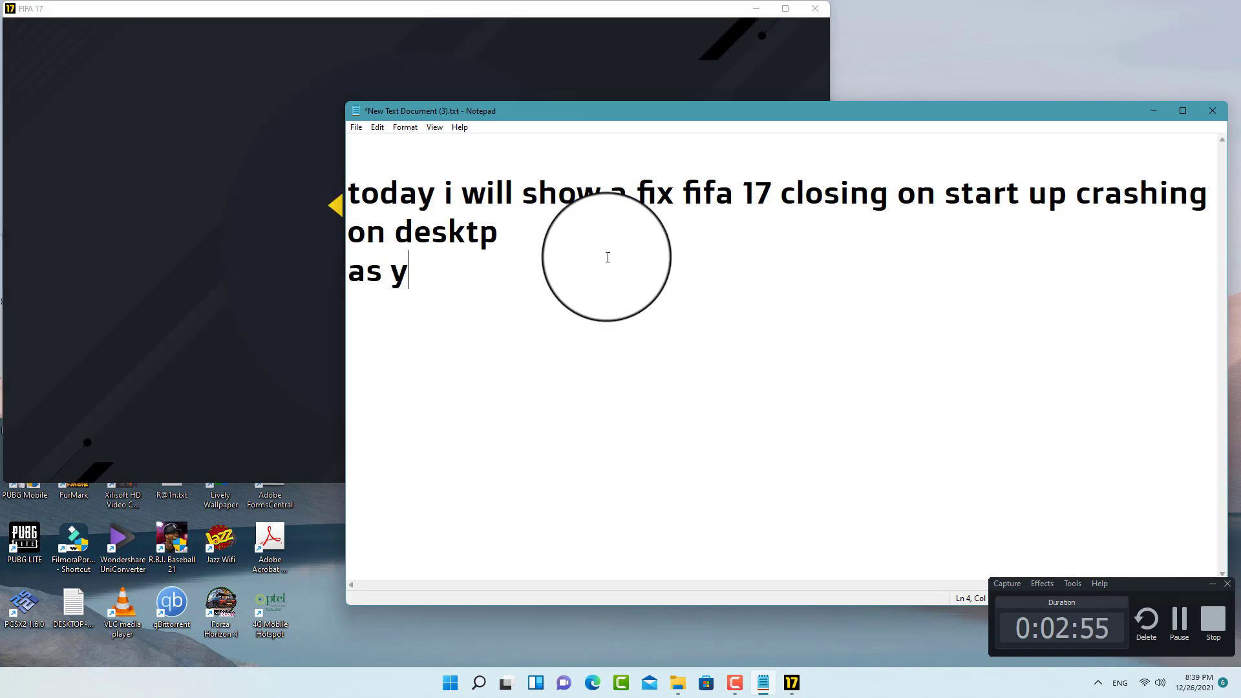
Step: Write that the game did start and that a fix was finally found
text(ou can ss)
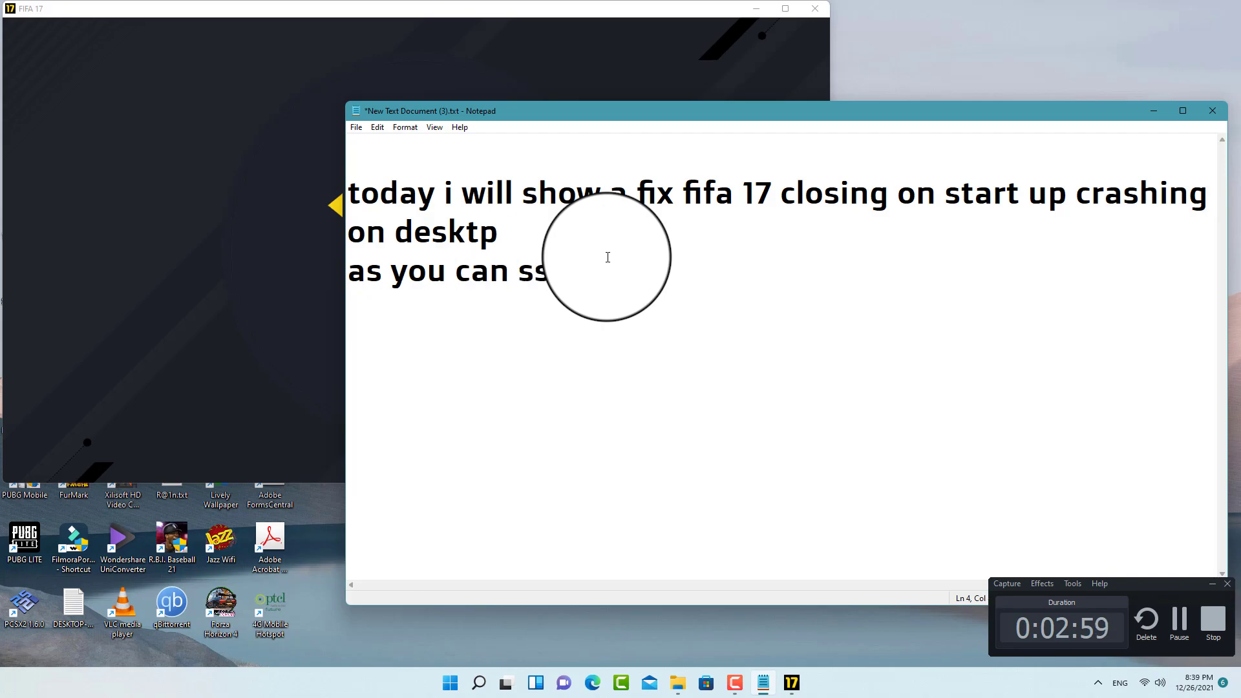
text(did)
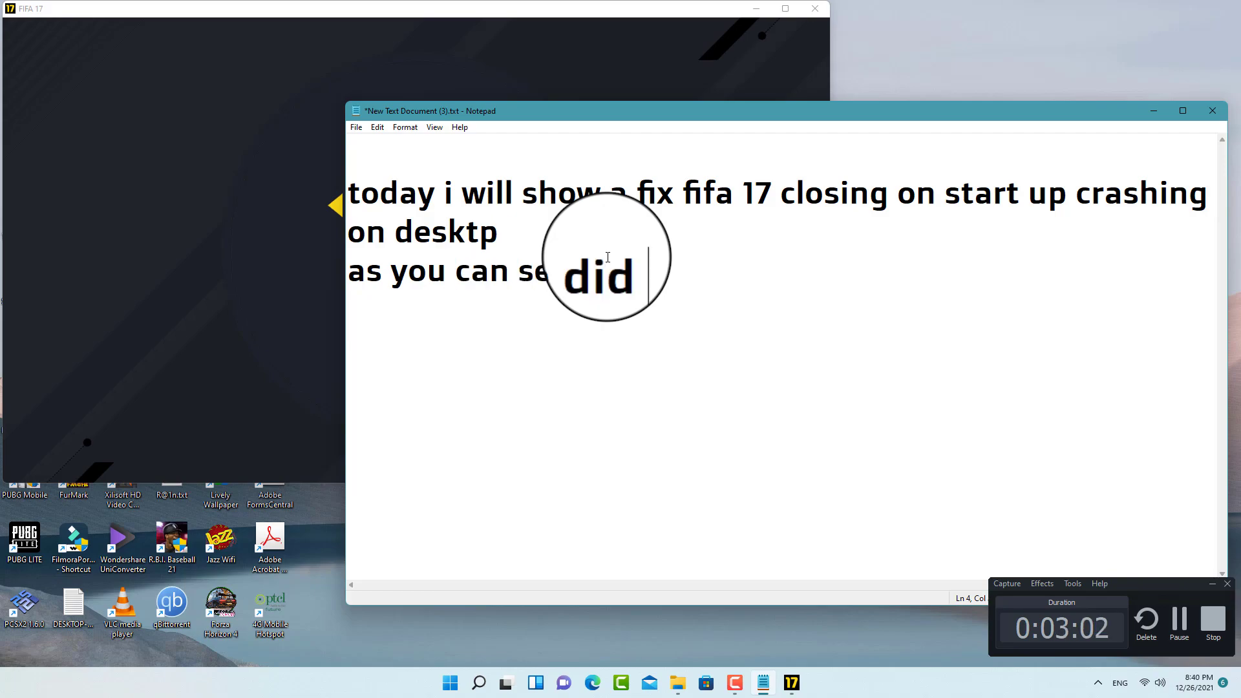
text(rt)
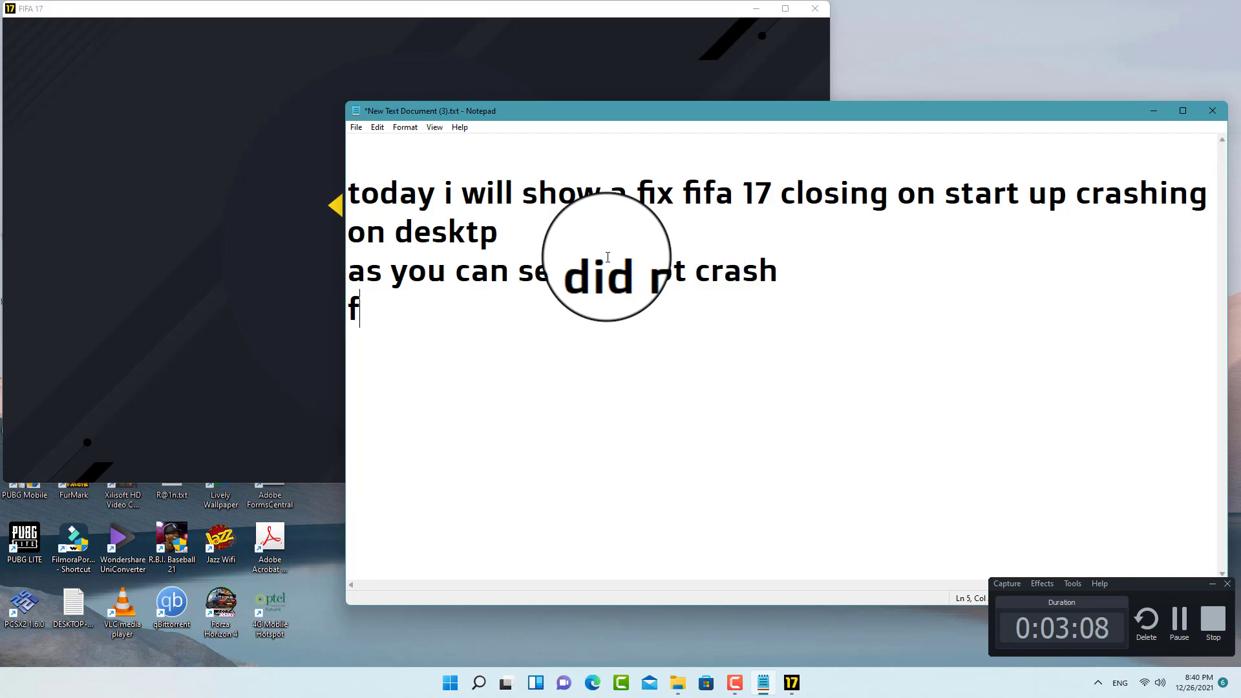
text(inally i)
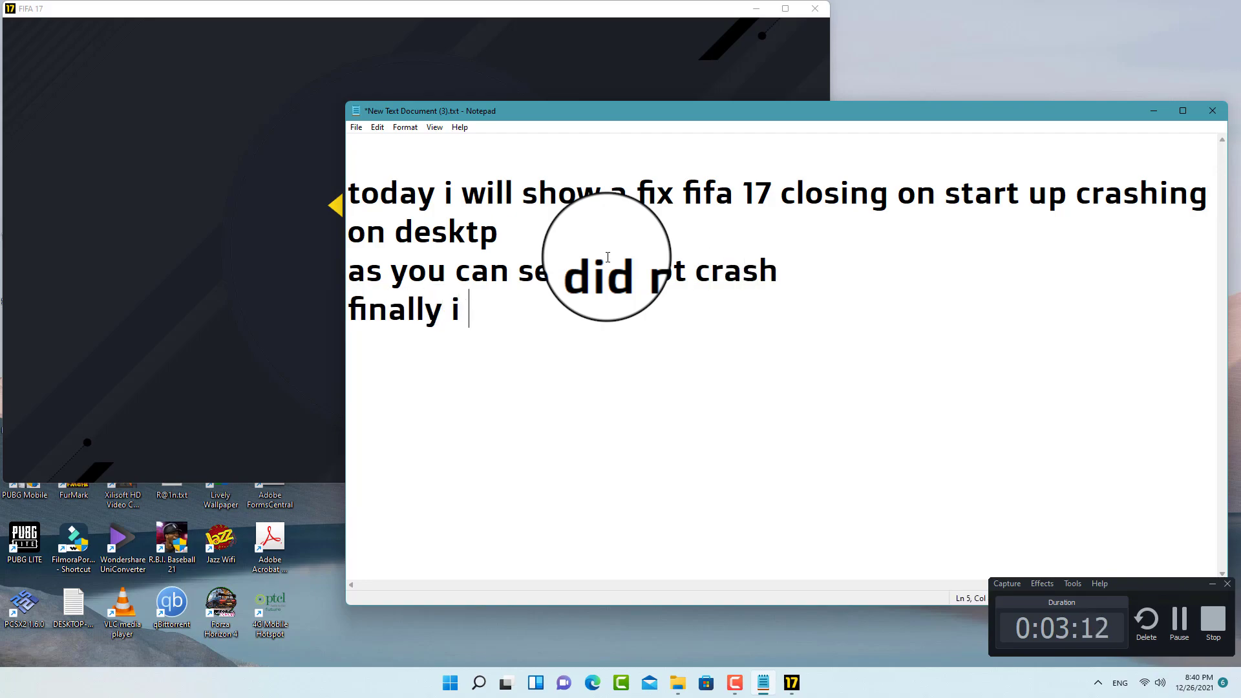
text(found)
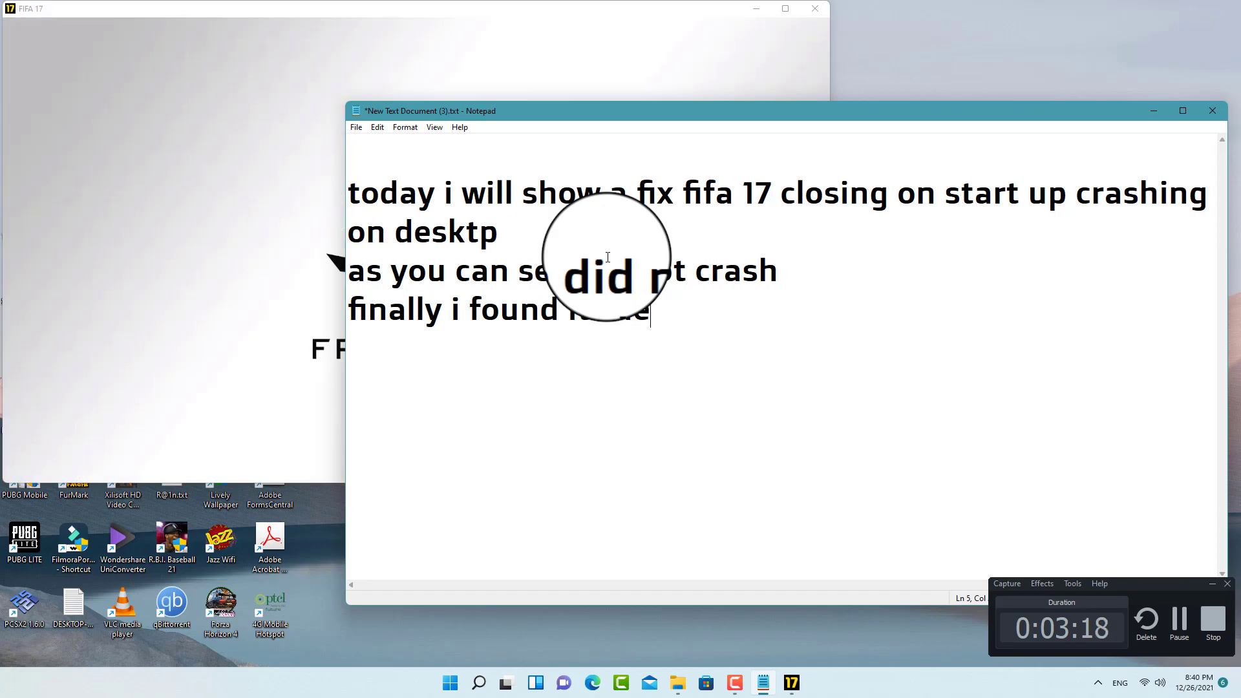
text(fix i se)
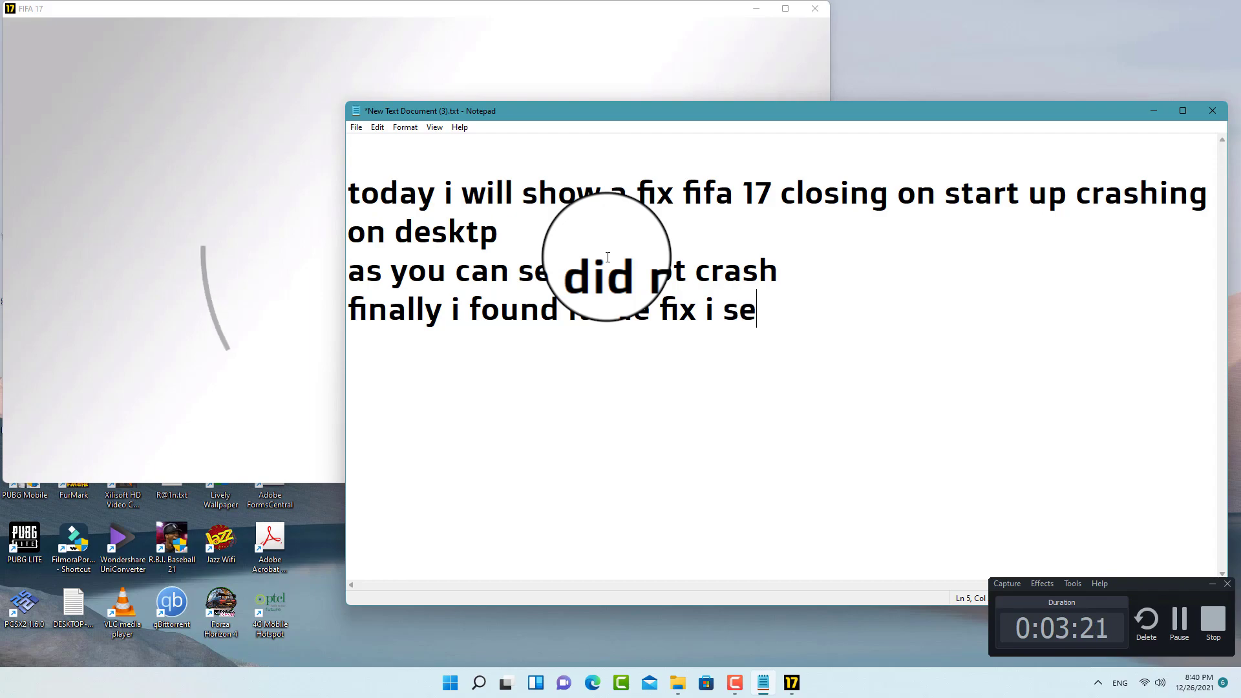
Step: Add that much searching on the net had no success, continuing with 'i will'
text(arch so much)
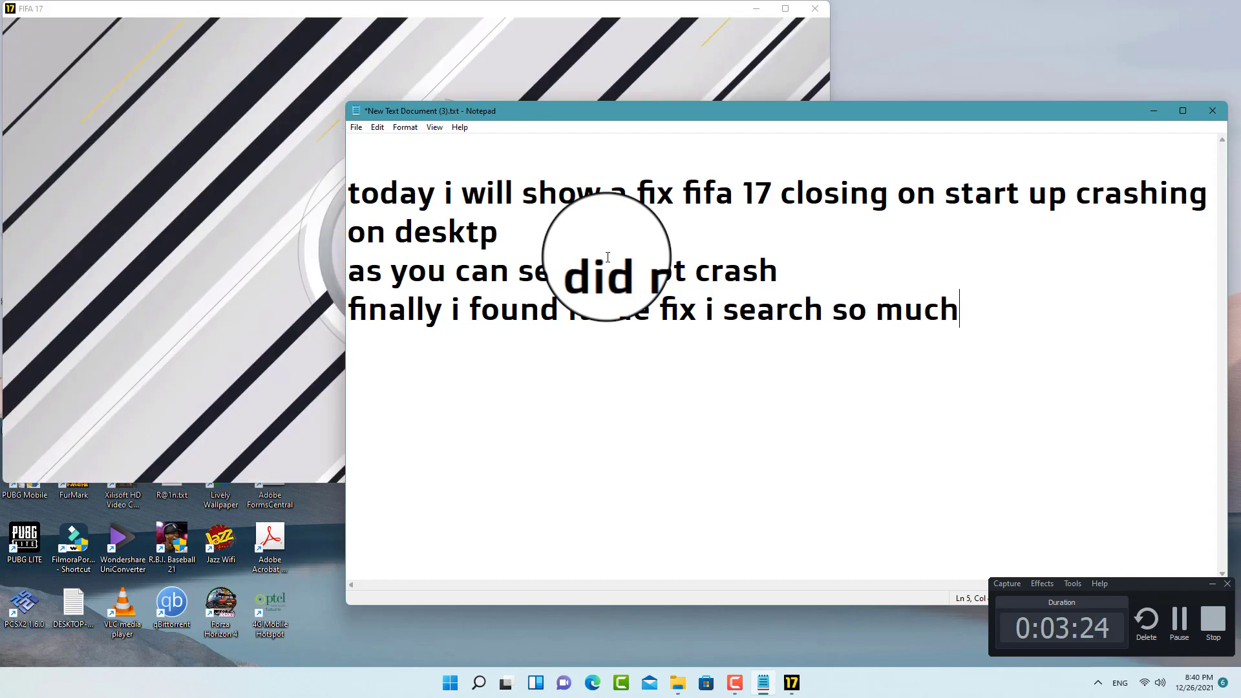
text(on net but)
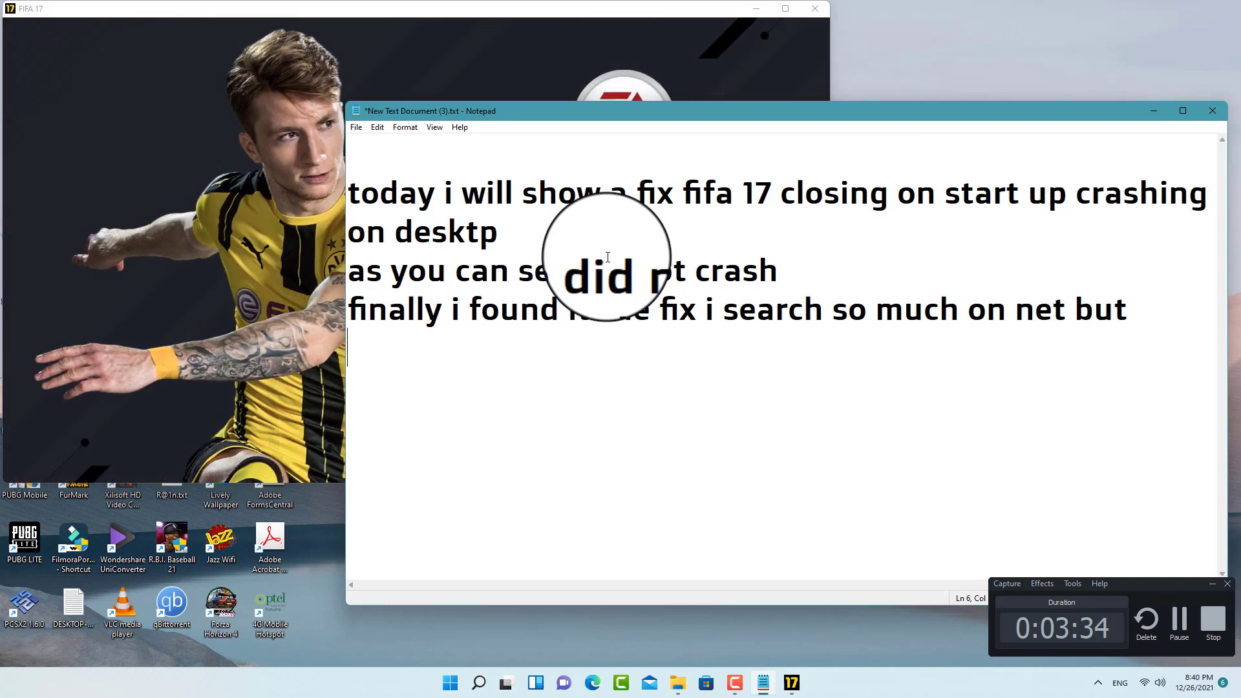
text(n)
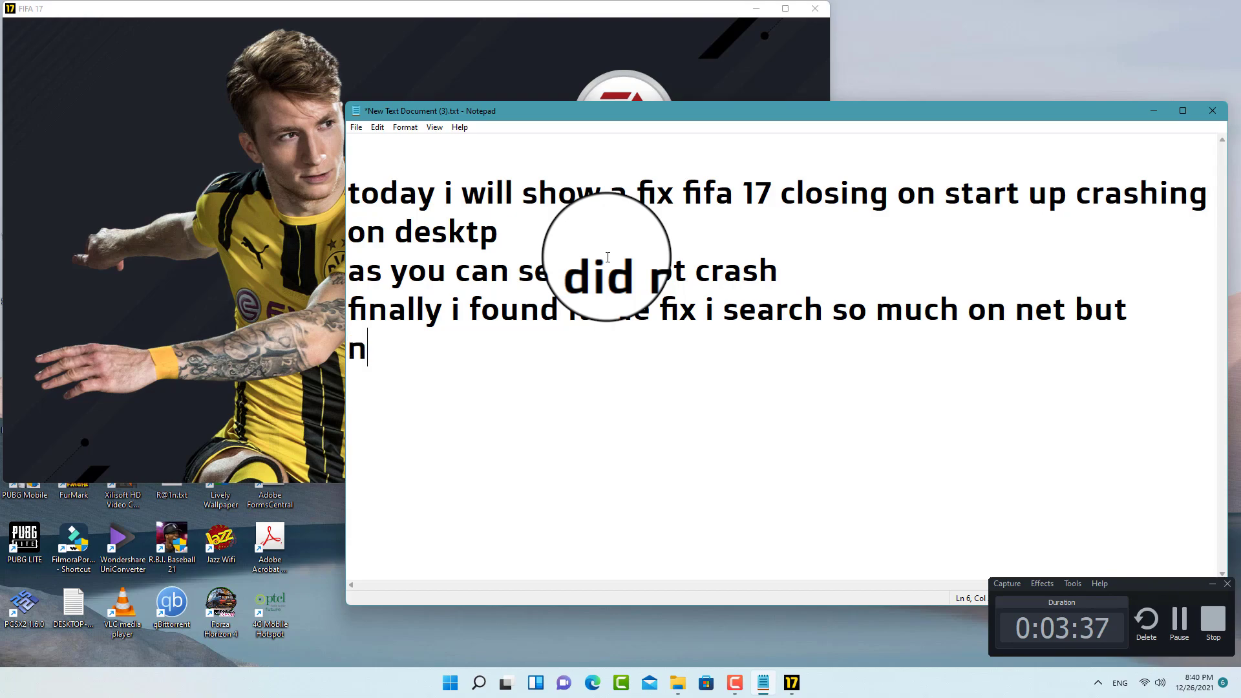
text(o succsess .)
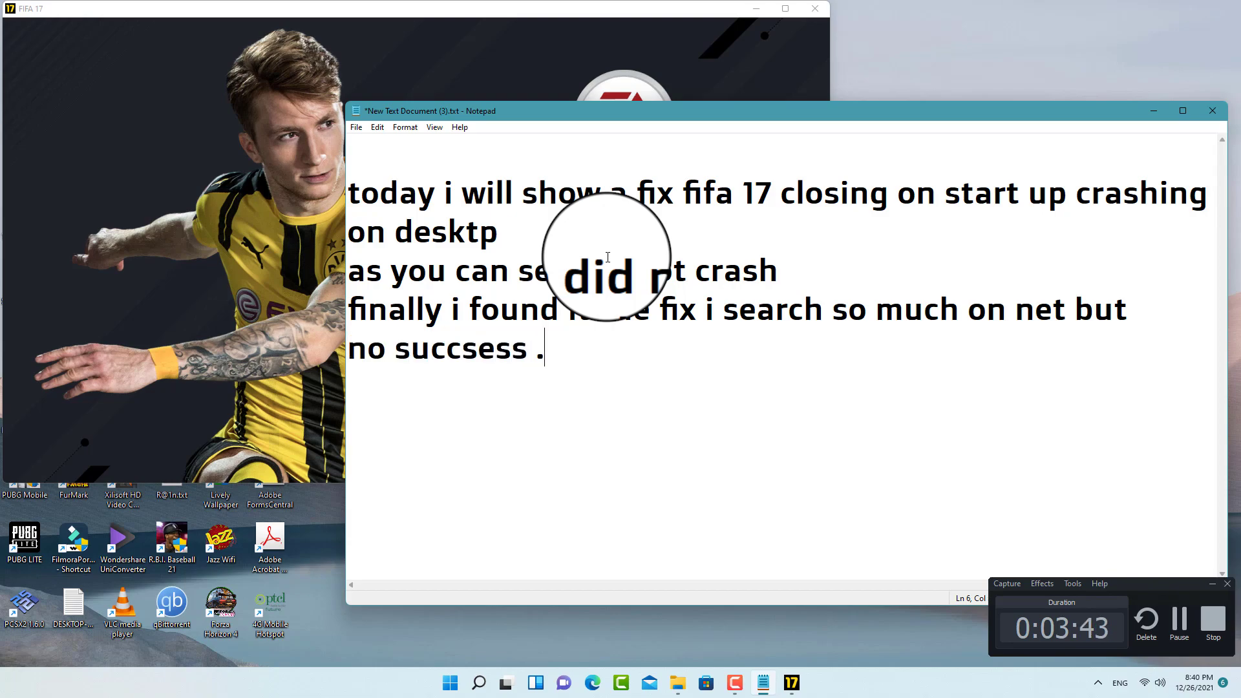
text(i will)
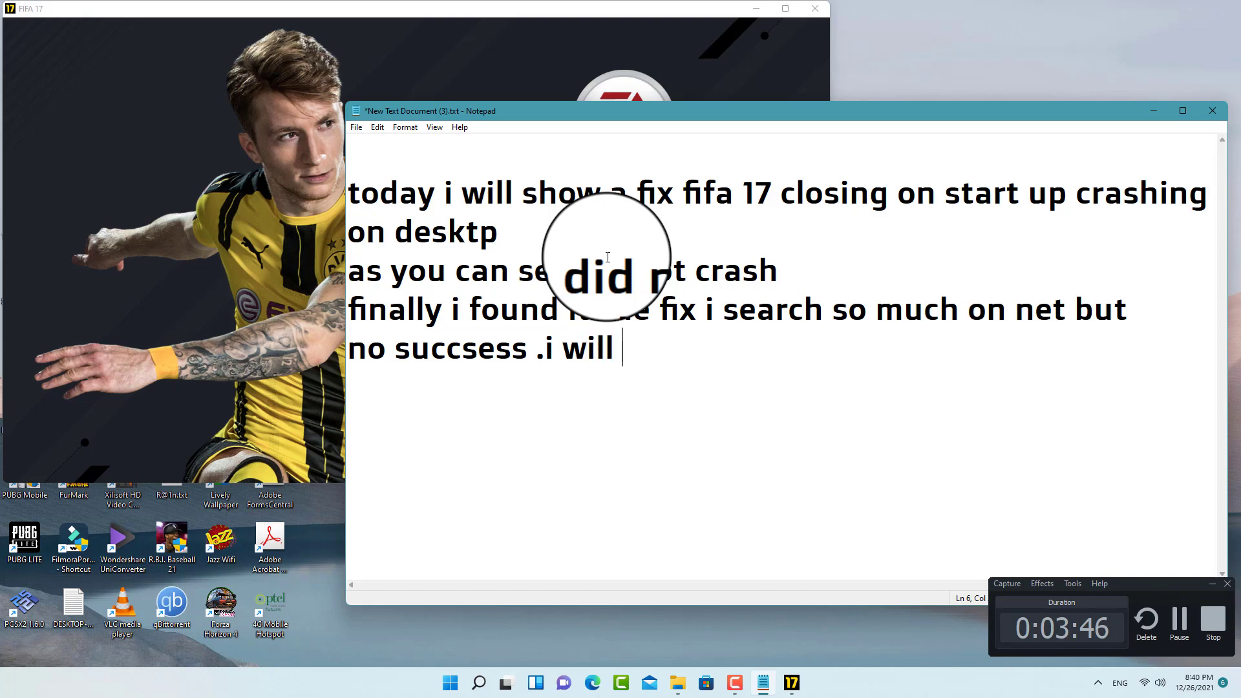